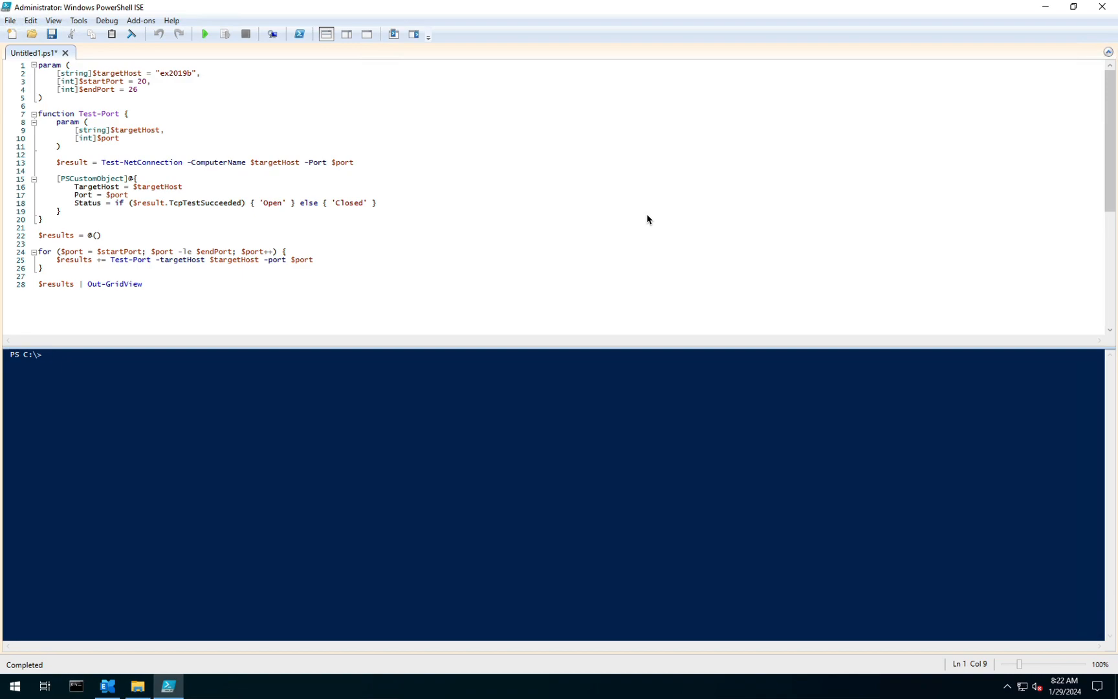
mouse_move(363, 282)
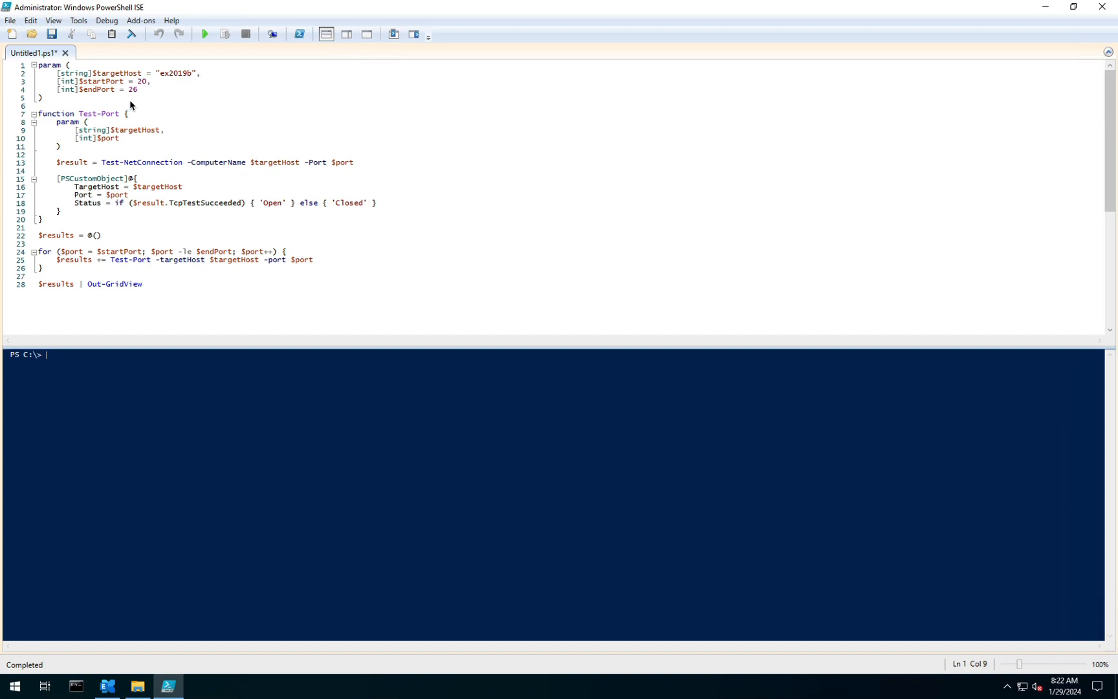
mouse_move(102, 77)
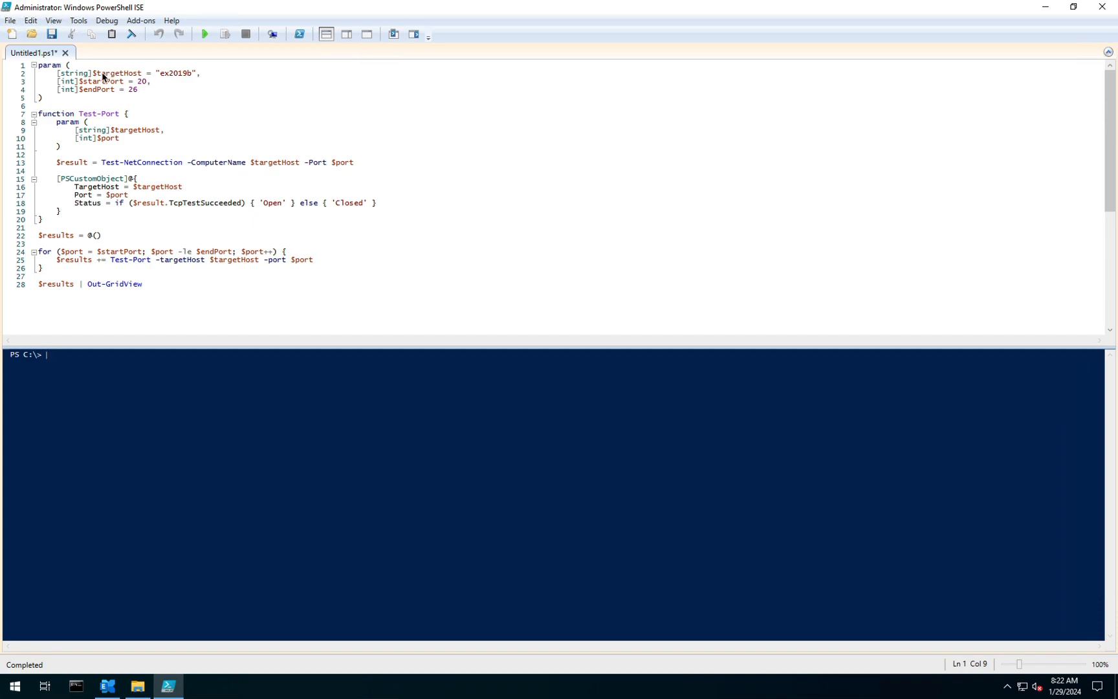
mouse_move(173, 79)
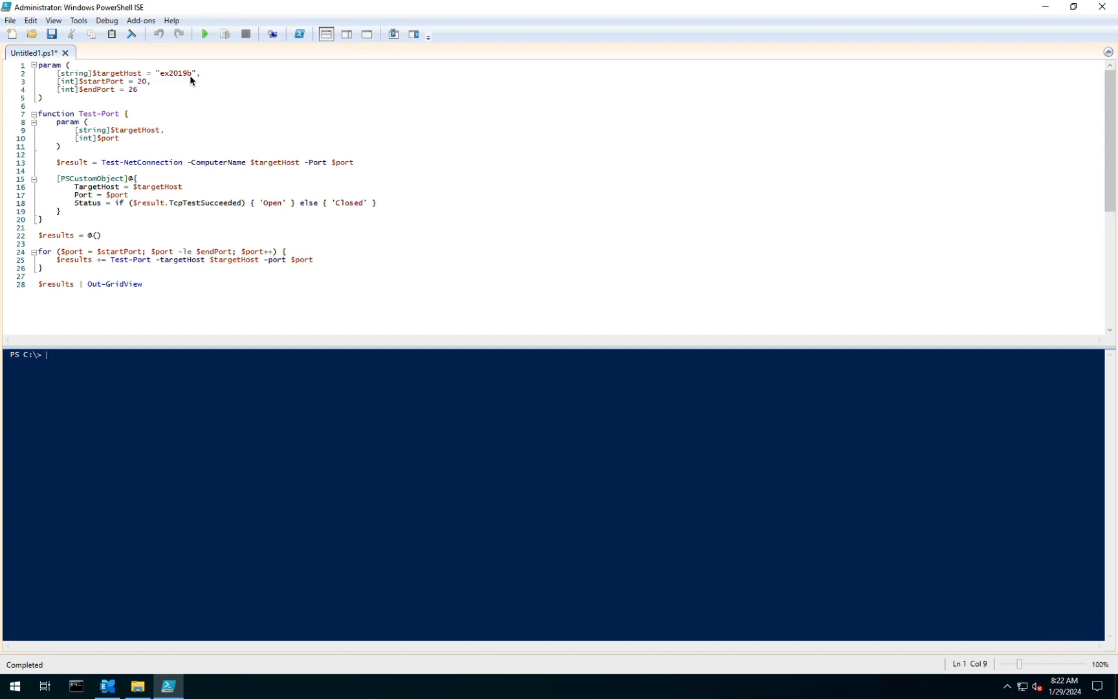
mouse_move(119, 120)
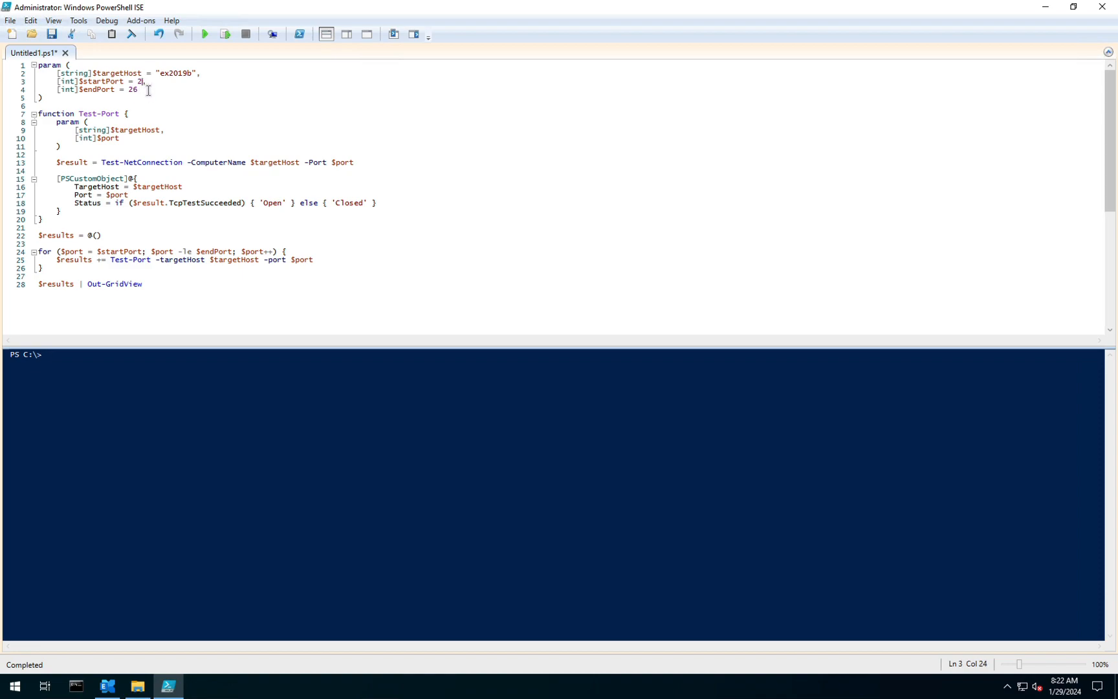
- Change the startPort default from 20 to 23 so the scan covers ports 23 to 26
text(3)
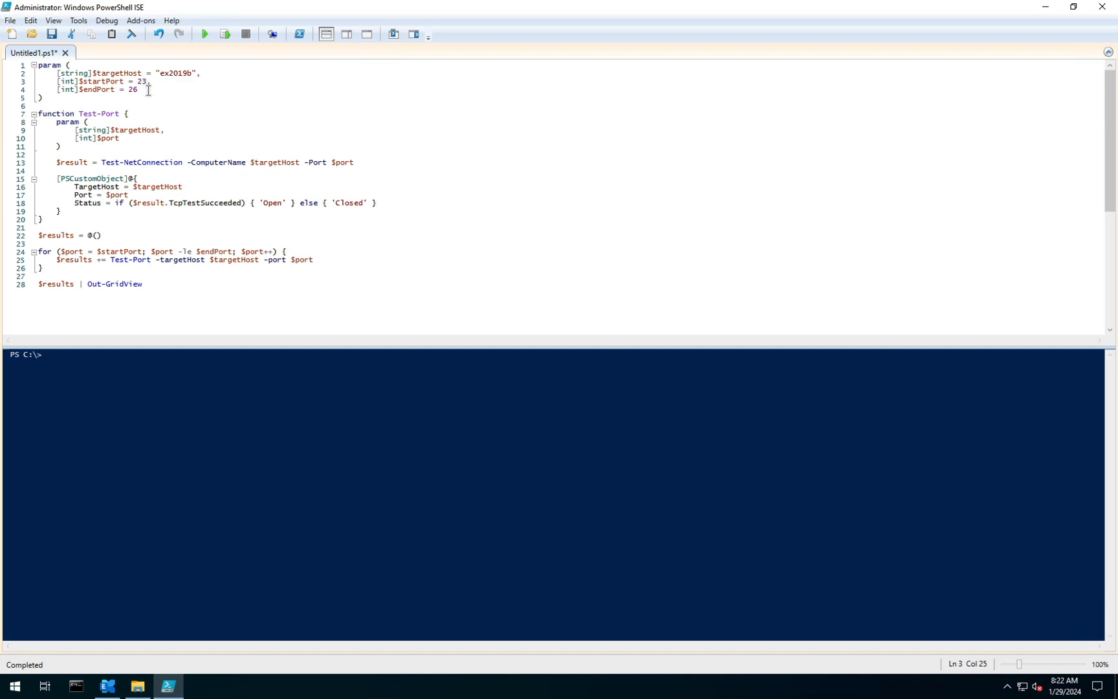
mouse_move(189, 395)
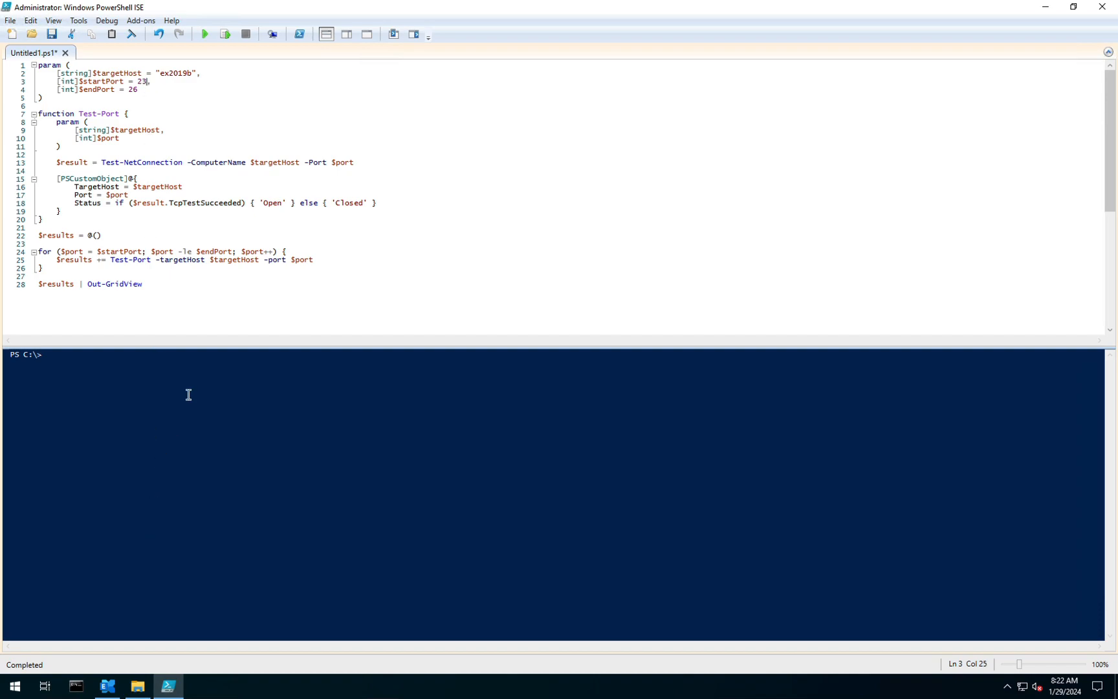
- Run the port-scan script against ex2019b, starting with the port 23 check
click(204, 34)
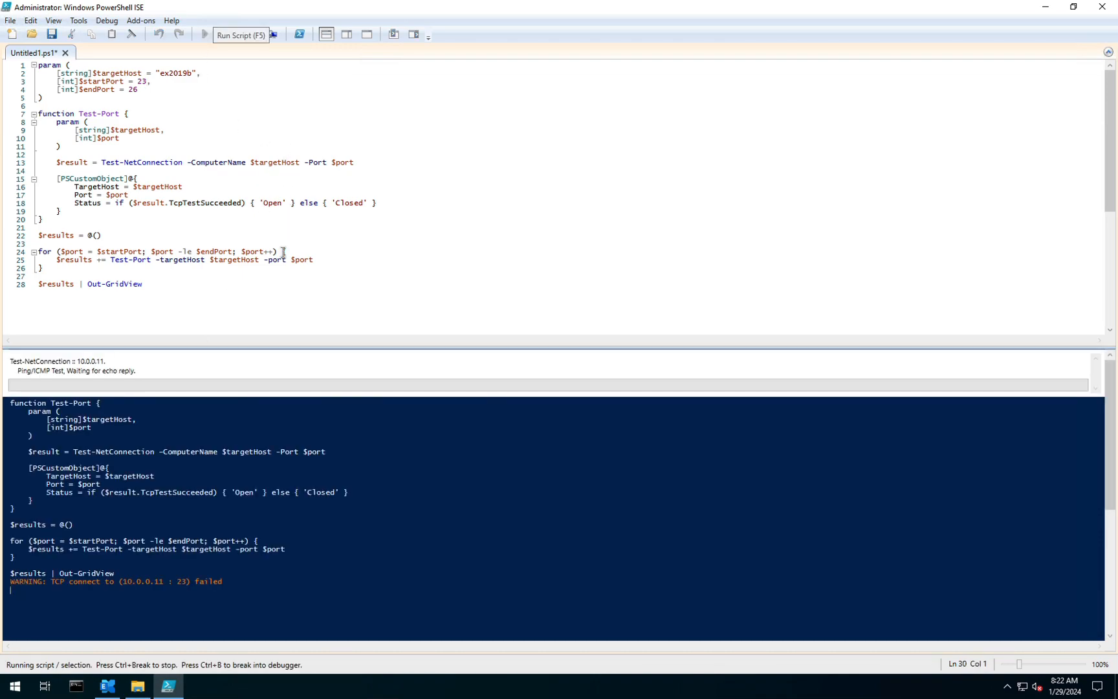
mouse_move(364, 417)
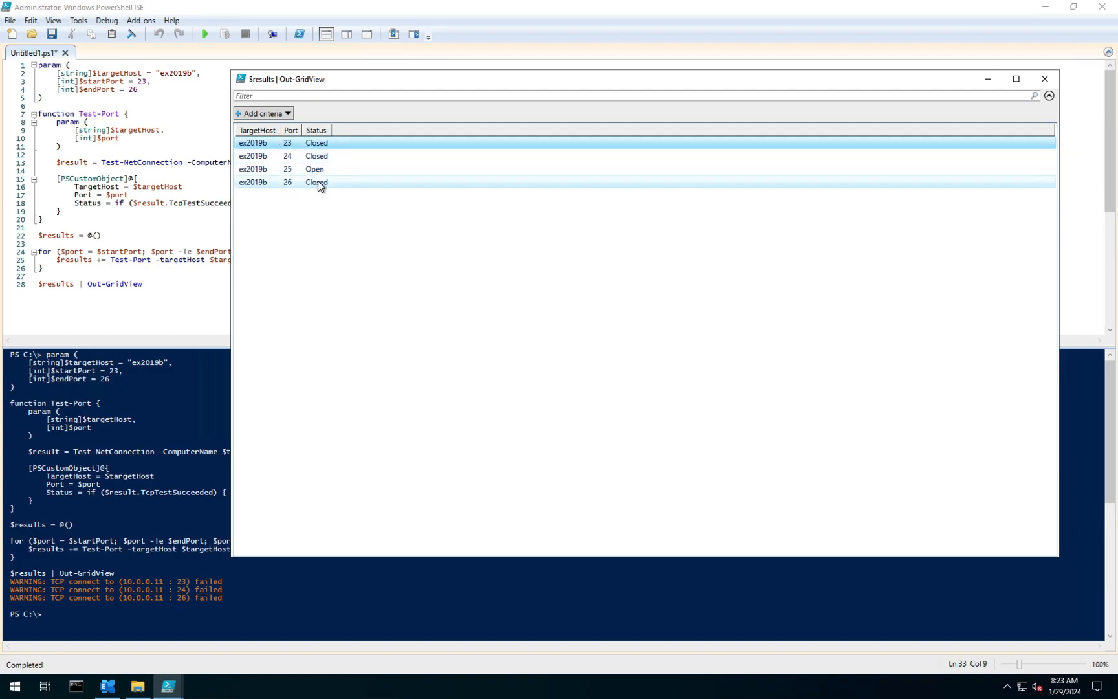
mouse_move(270, 179)
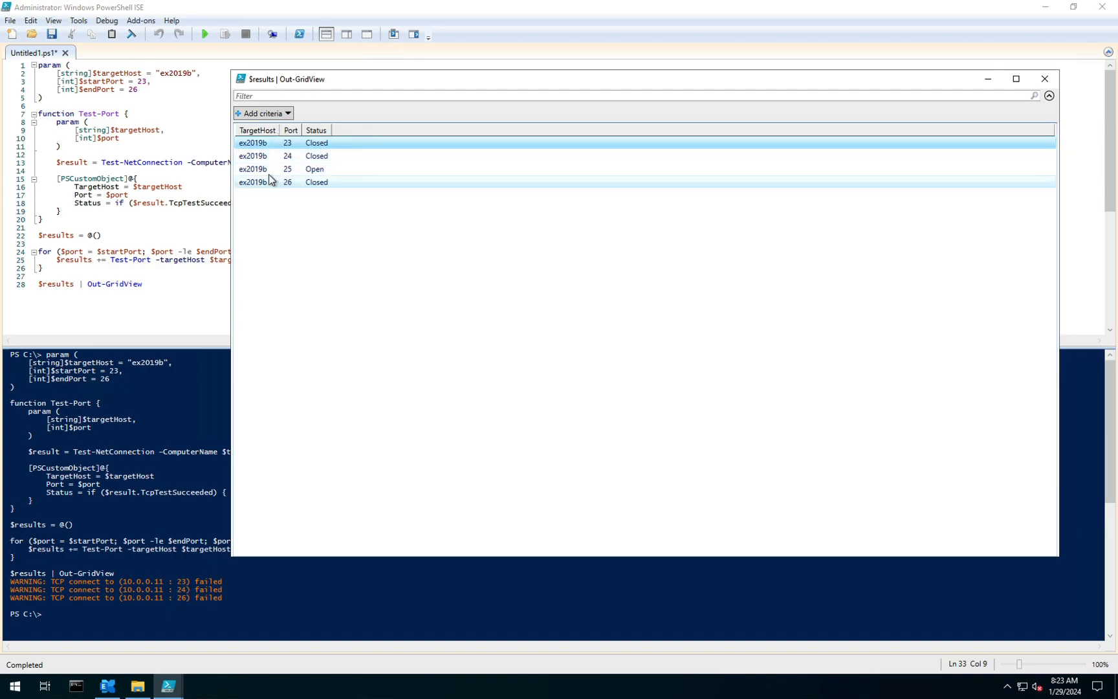